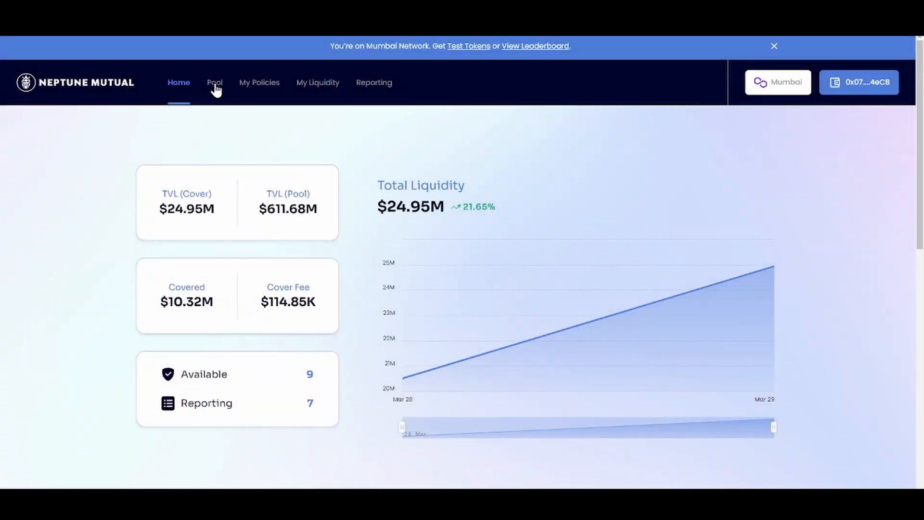
Step: Reach the QuickSwap Add Liquidity page for NPM/DAI from the Bond pool's 'Get LP tokens' link
left_click(214, 83)
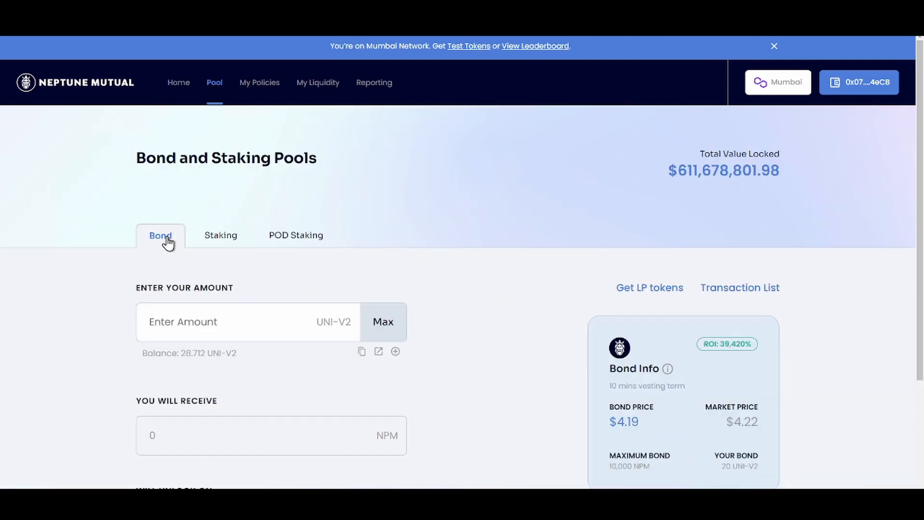
mouse_move(174, 249)
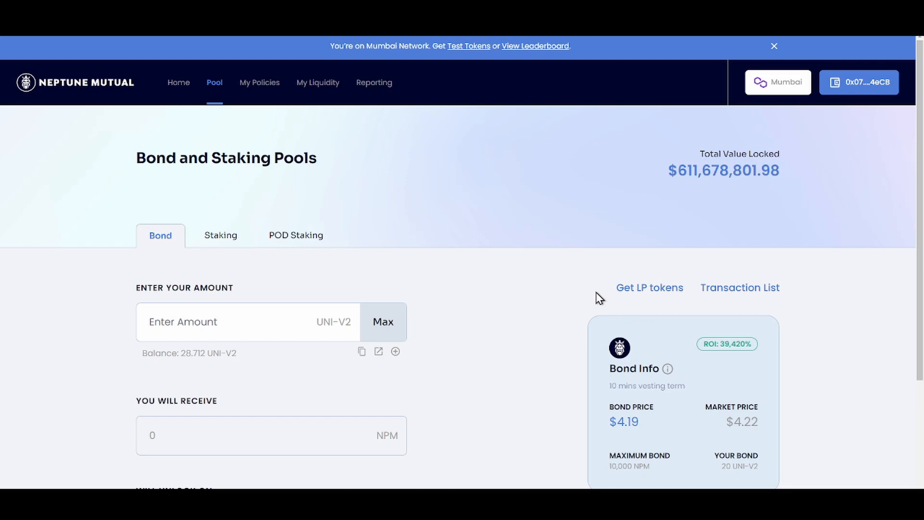
mouse_move(652, 314)
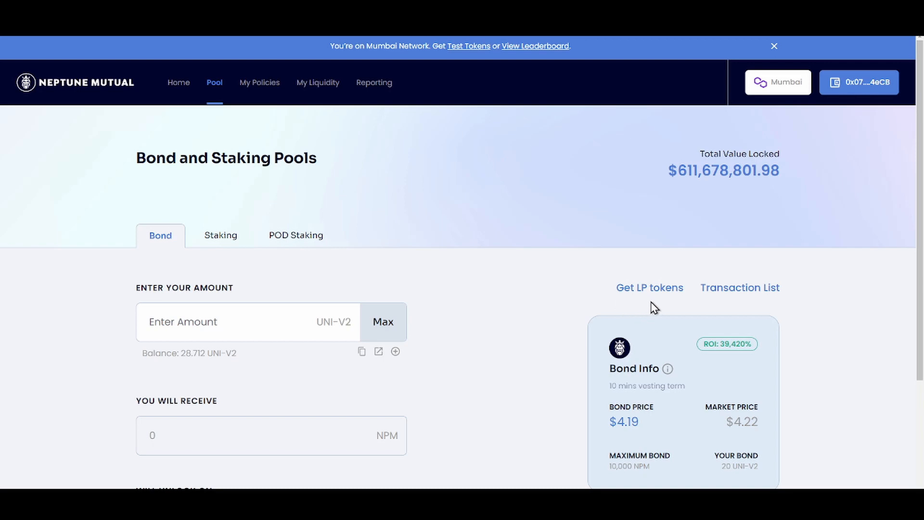
mouse_move(656, 293)
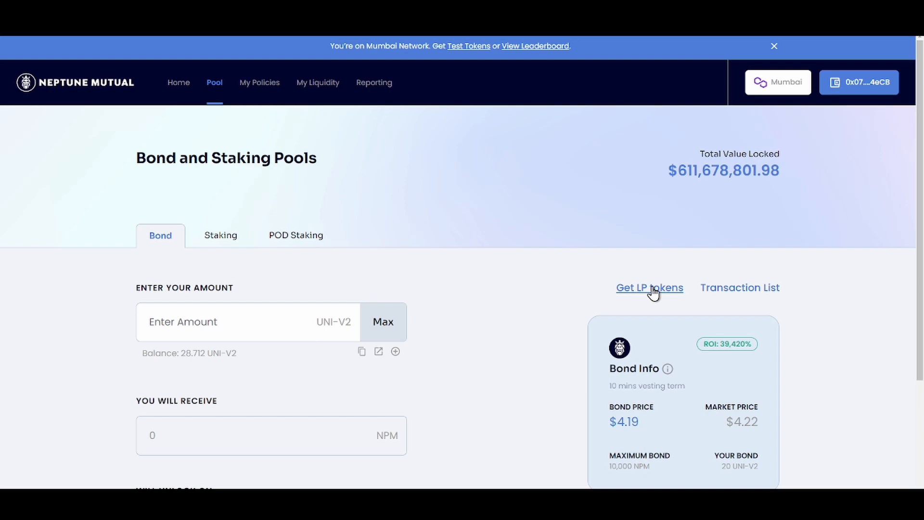
left_click(649, 288)
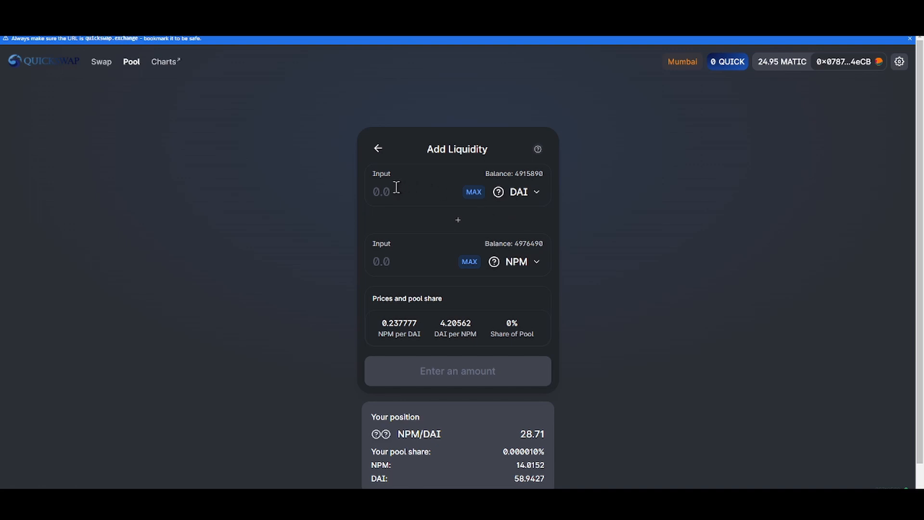
Step: Enter 10000 DAI against 2377.77 NPM and bring up the 4871.24 pool-token supply review
left_click(388, 192)
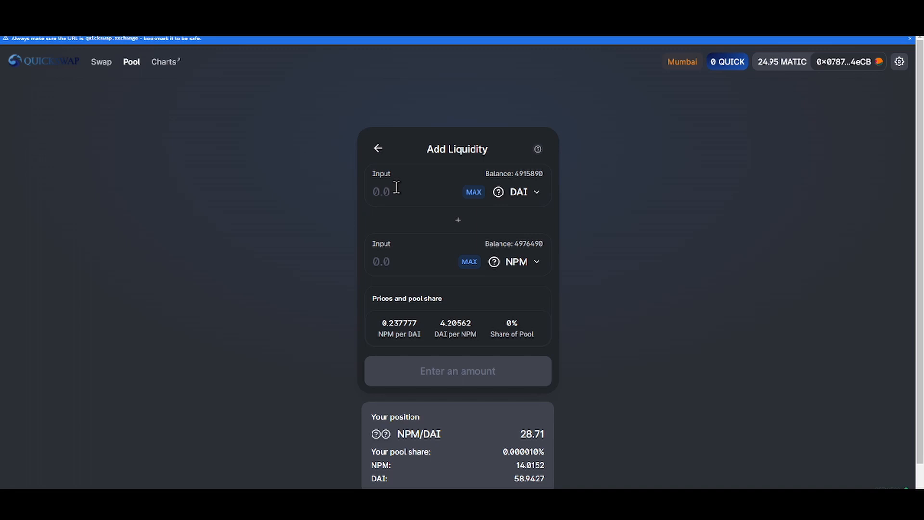
type("10000")
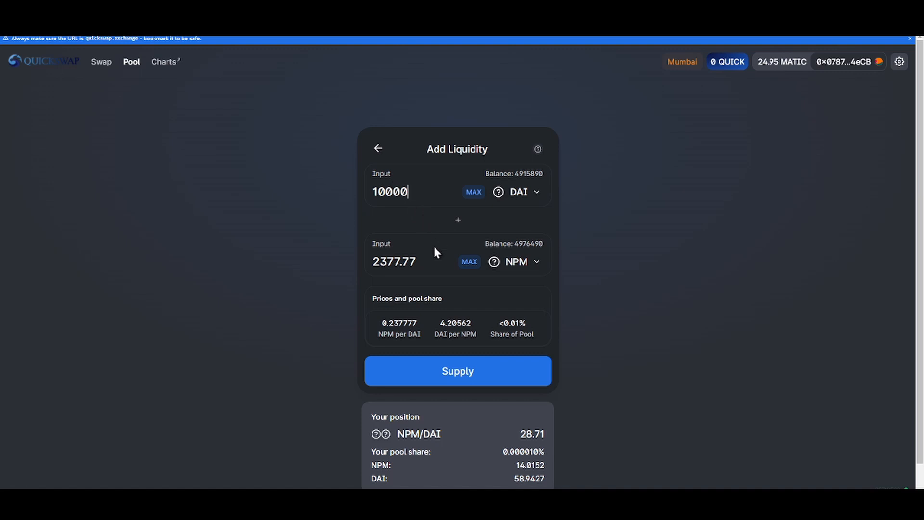
mouse_move(430, 262)
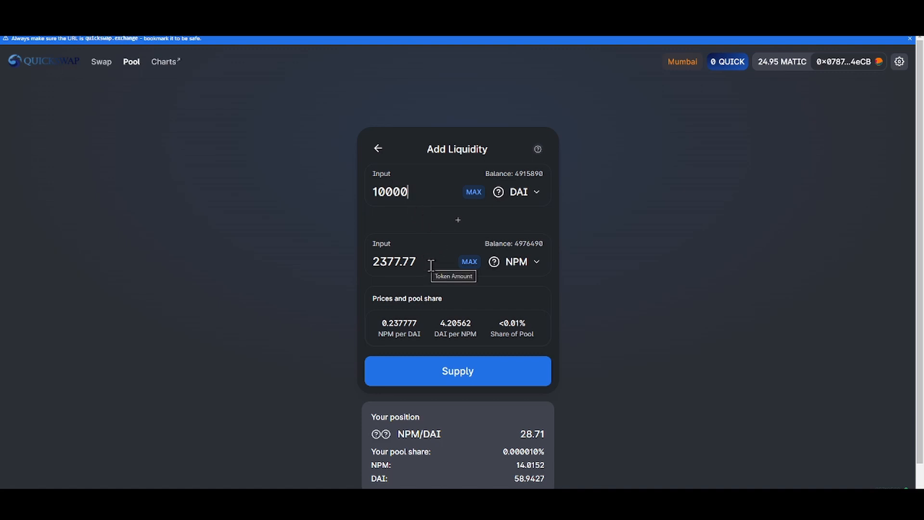
mouse_move(436, 349)
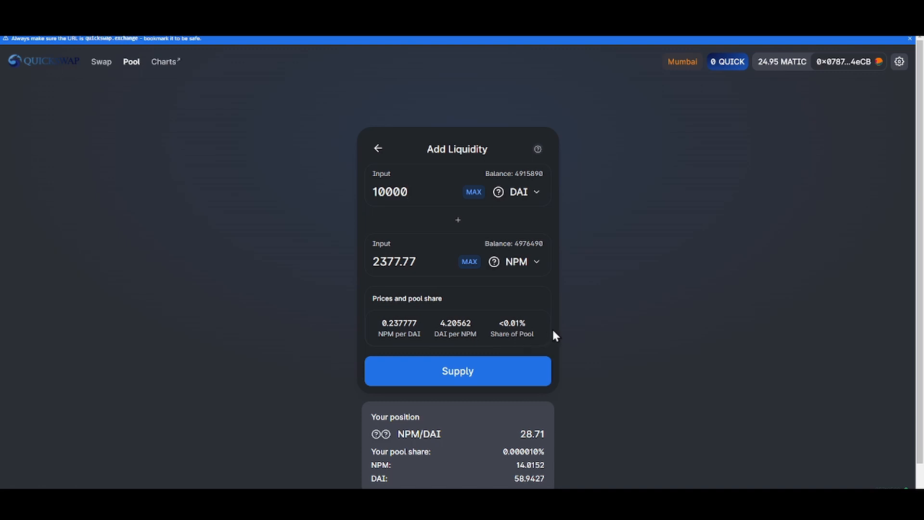
mouse_move(497, 372)
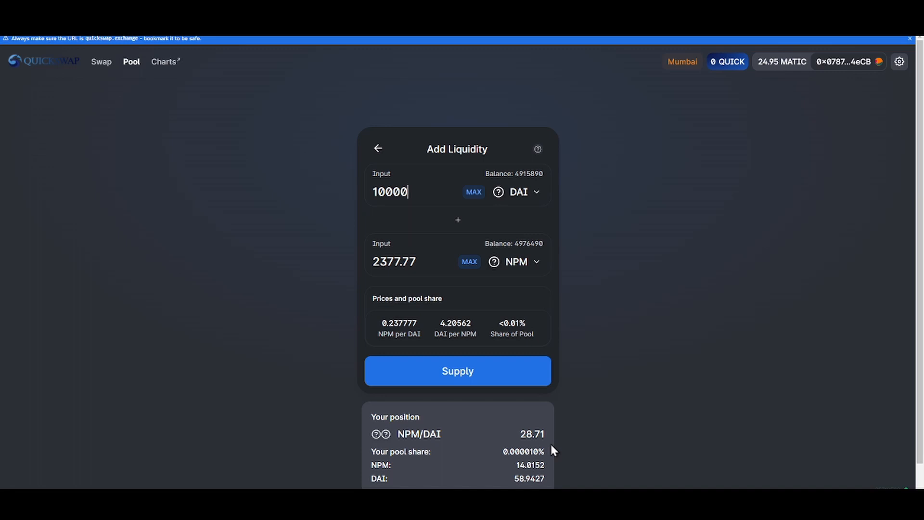
mouse_move(553, 394)
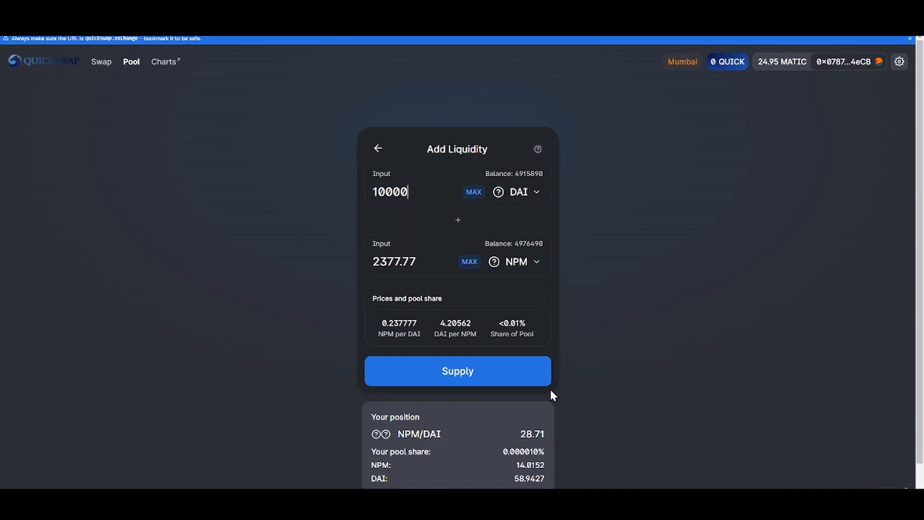
left_click(458, 370)
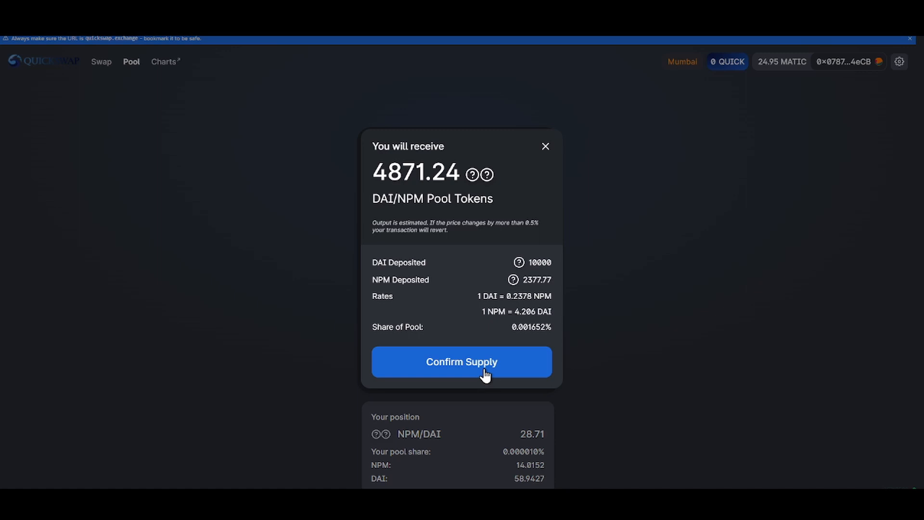
Step: Confirm the 10000 DAI / 2377.77 NPM supply in the wallet with a High gas fee
left_click(461, 362)
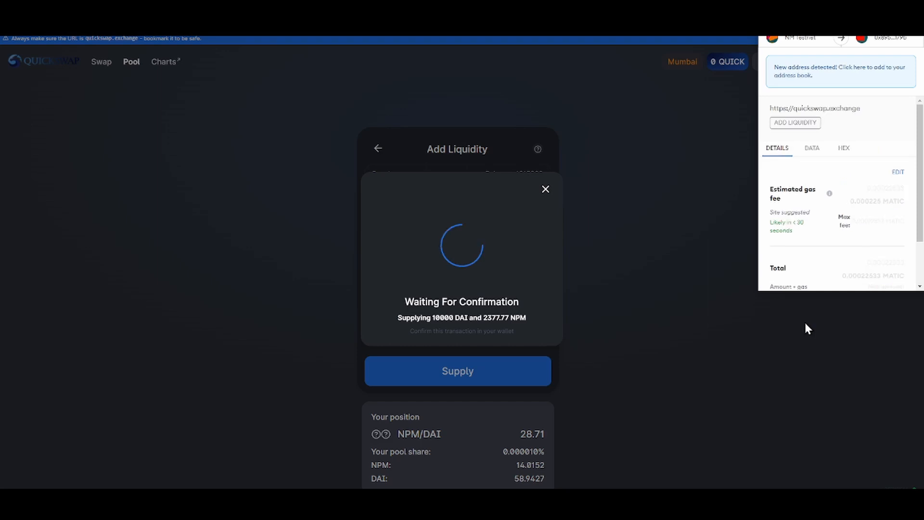
left_click(897, 171)
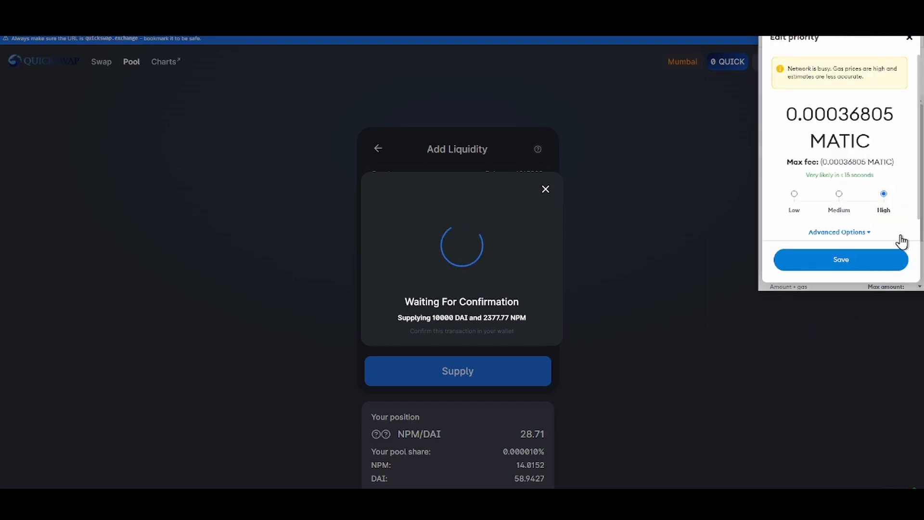
left_click(840, 260)
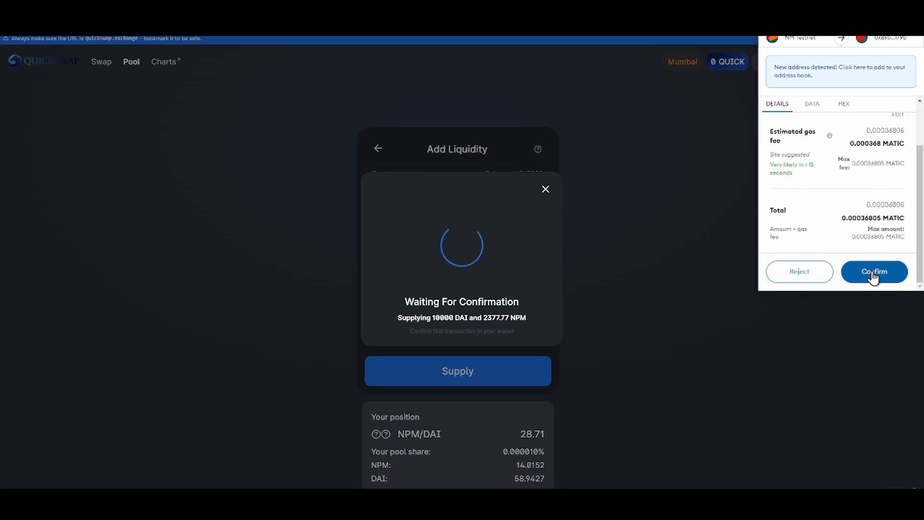
left_click(874, 271)
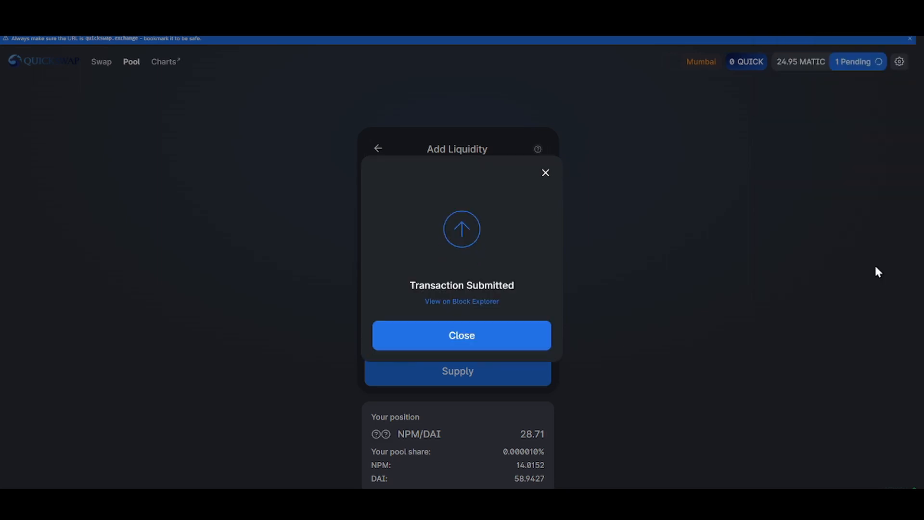
mouse_move(468, 339)
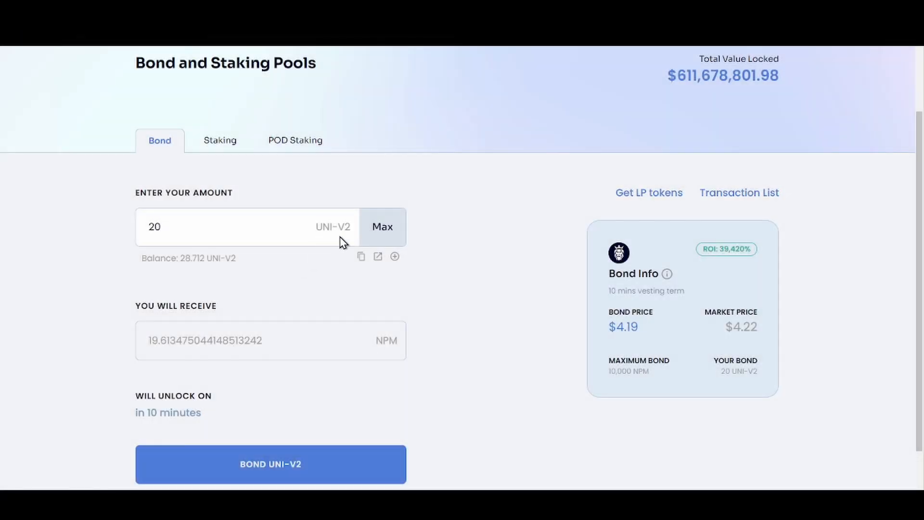
mouse_move(333, 304)
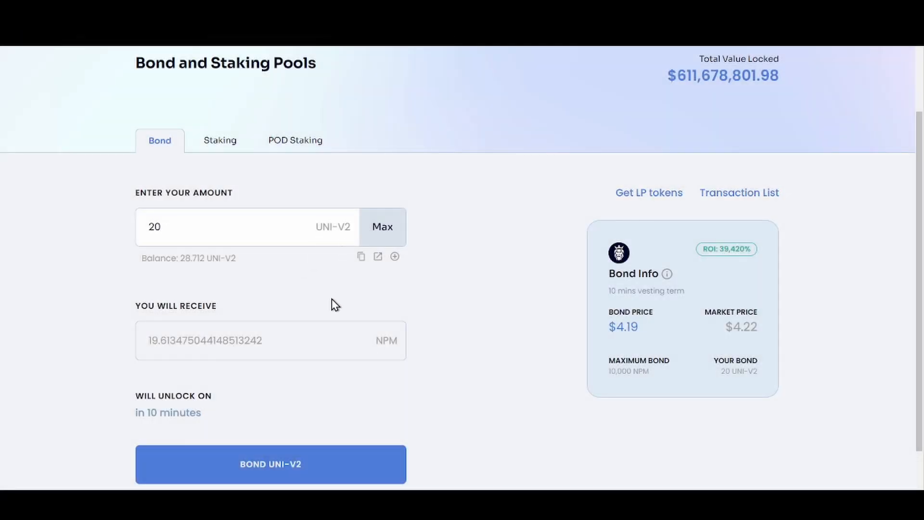
mouse_move(160, 350)
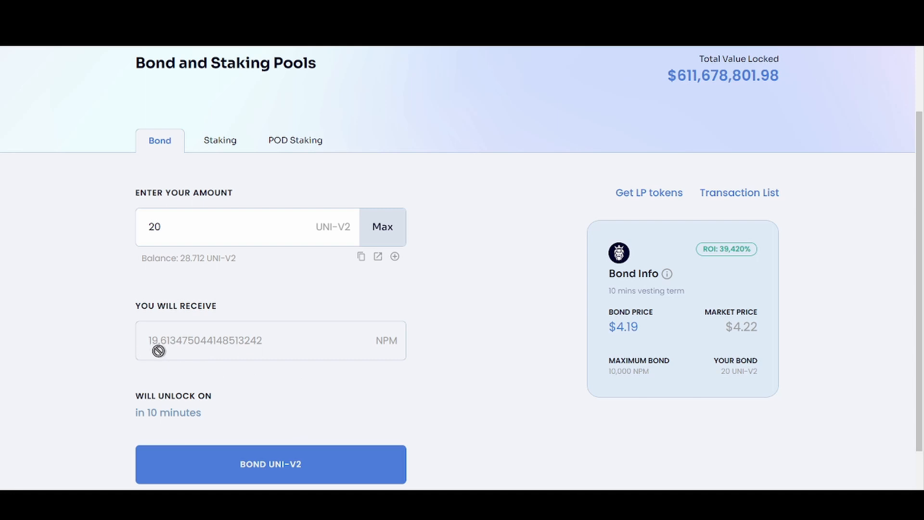
mouse_move(188, 352)
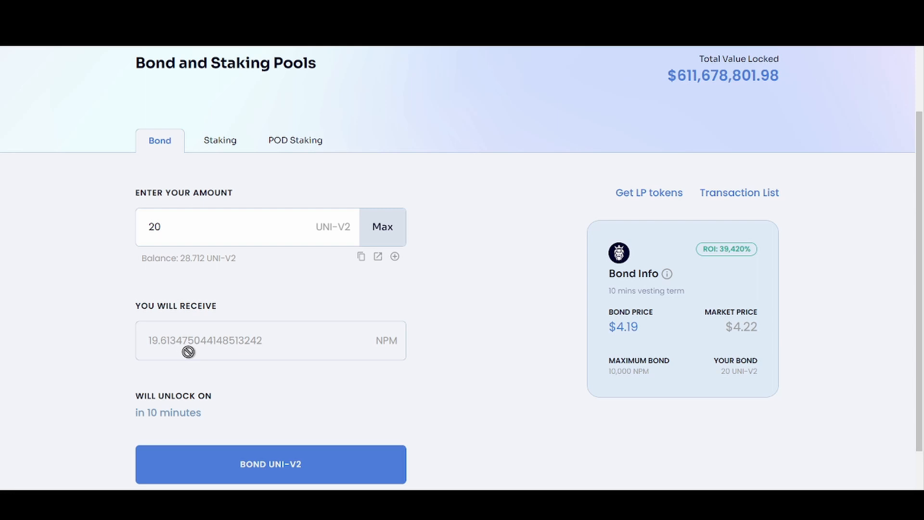
mouse_move(190, 351)
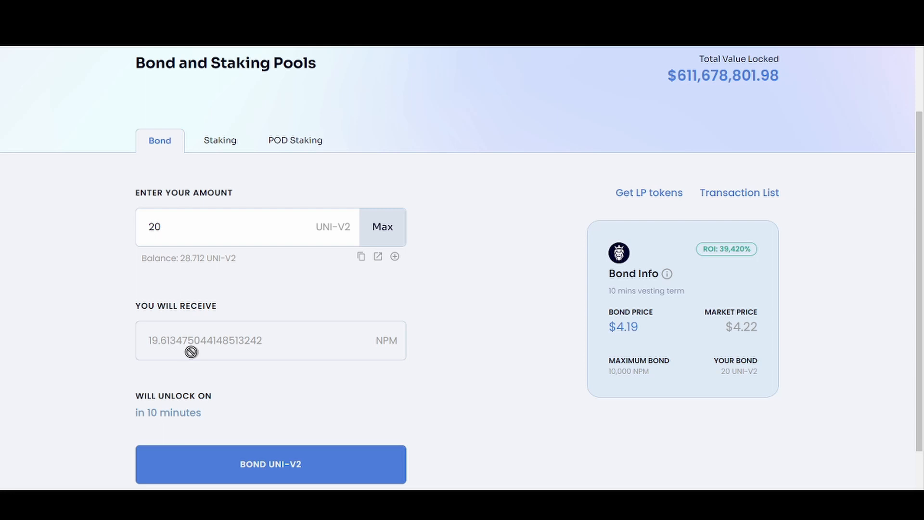
mouse_move(424, 385)
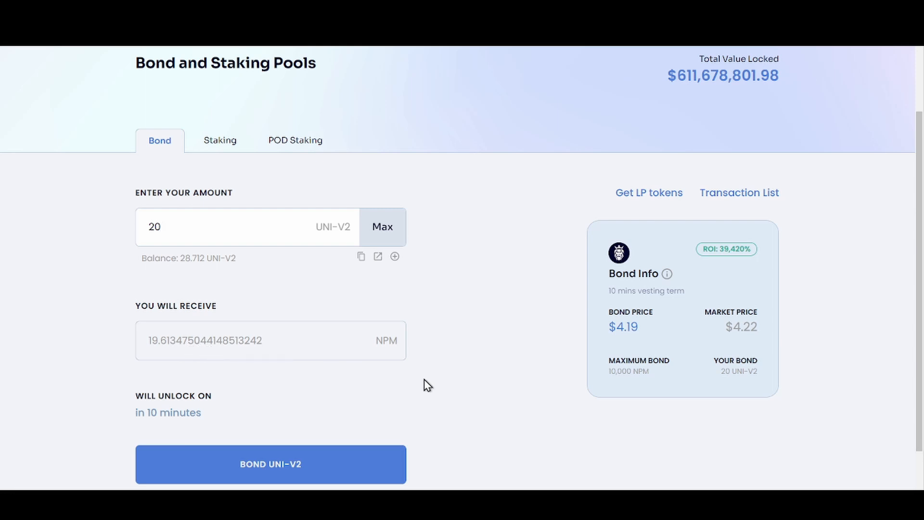
mouse_move(621, 350)
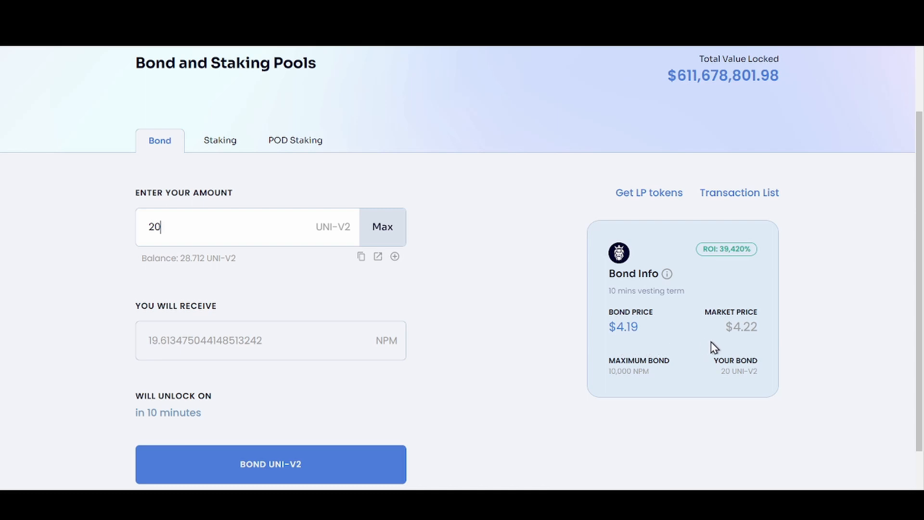
mouse_move(748, 347)
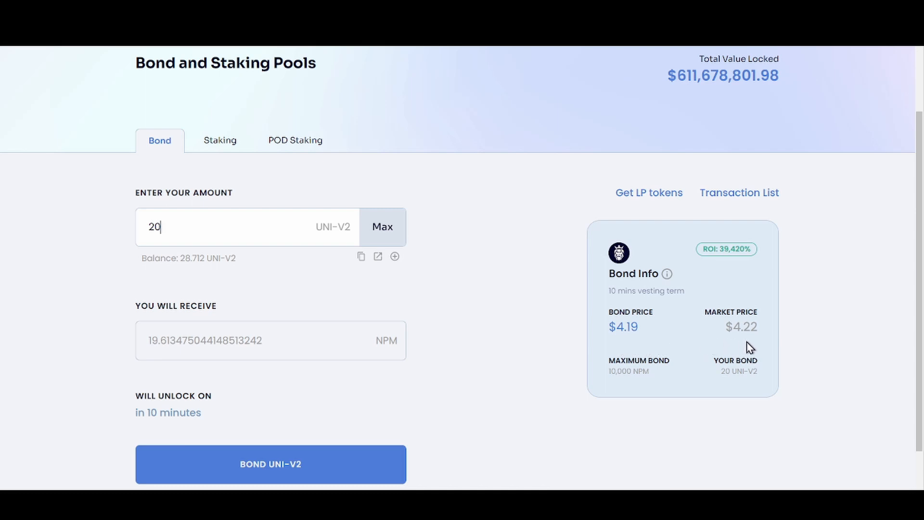
mouse_move(220, 439)
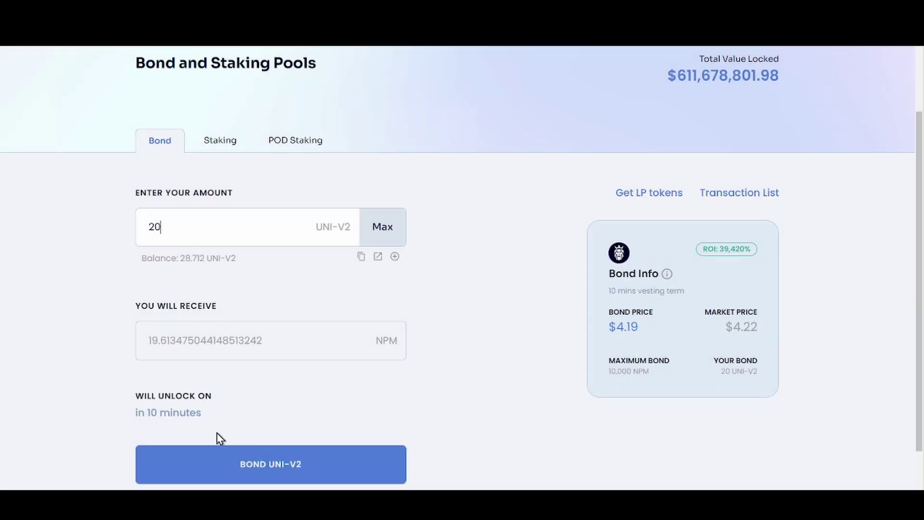
mouse_move(146, 429)
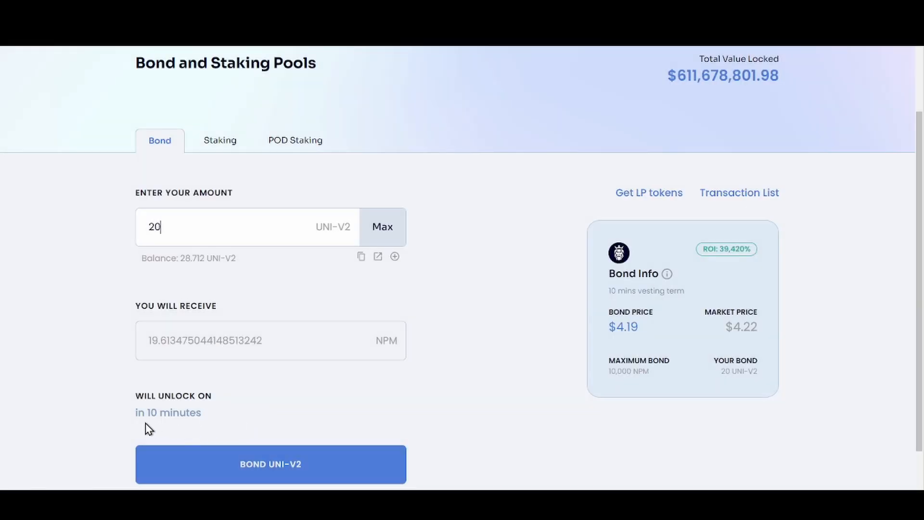
mouse_move(141, 429)
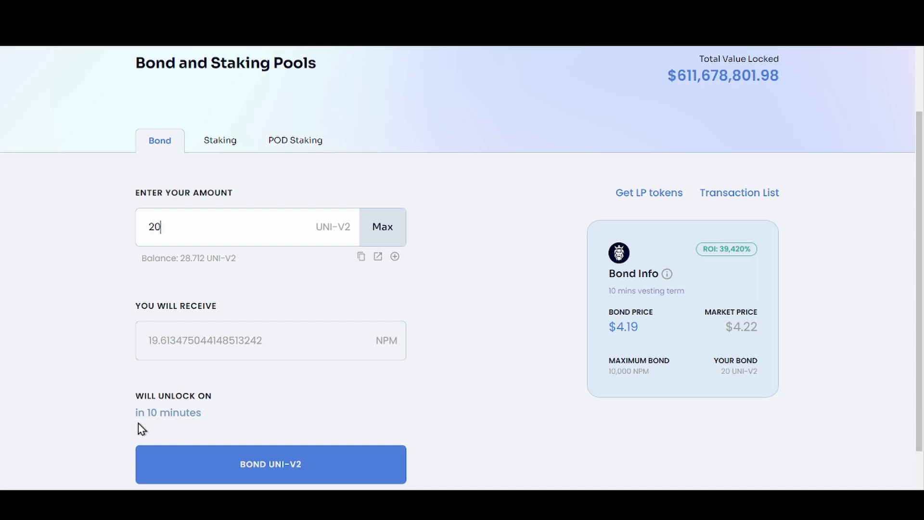
mouse_move(196, 430)
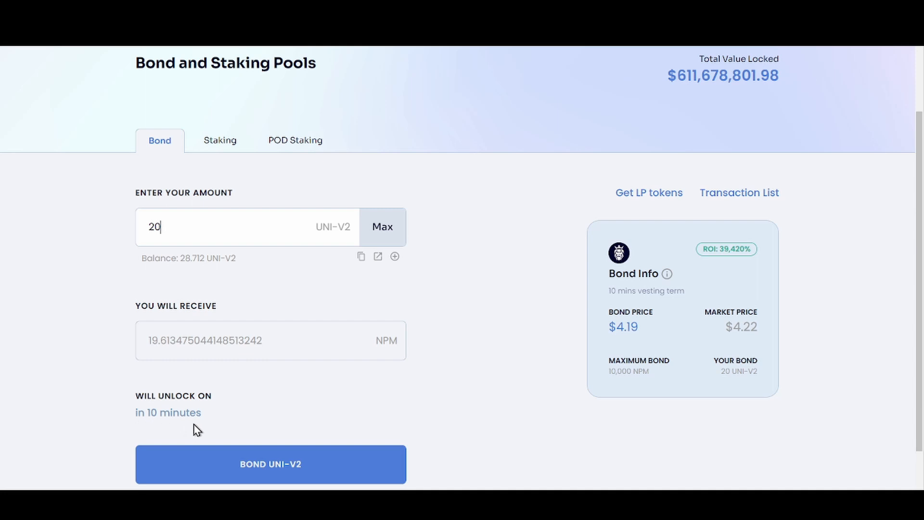
mouse_move(261, 427)
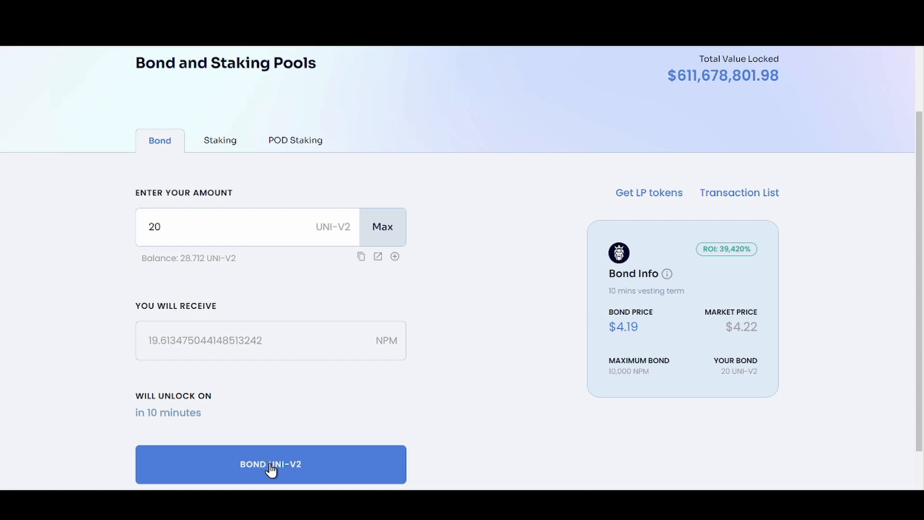
mouse_move(313, 470)
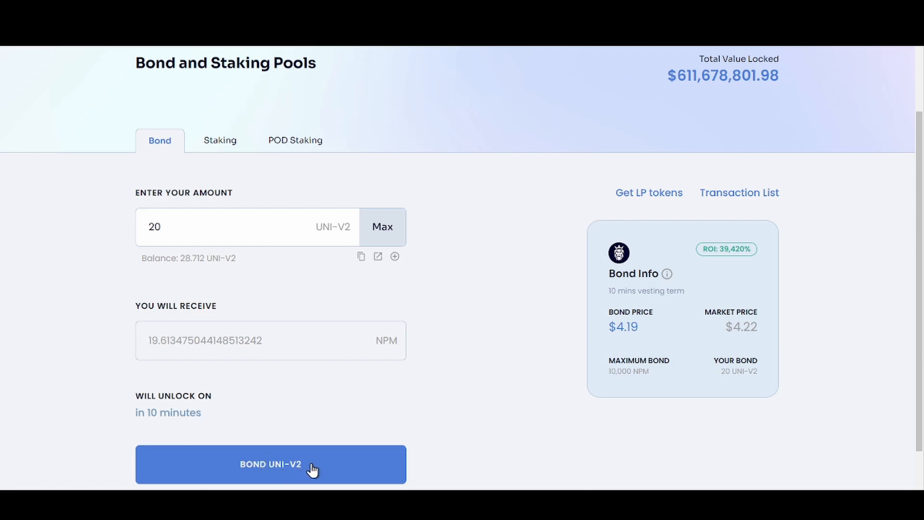
Step: Bond 20 UNI-V2 and confirm it in MetaMask with a High network fee, reaching 40 UNI-V2 bonded
left_click(270, 465)
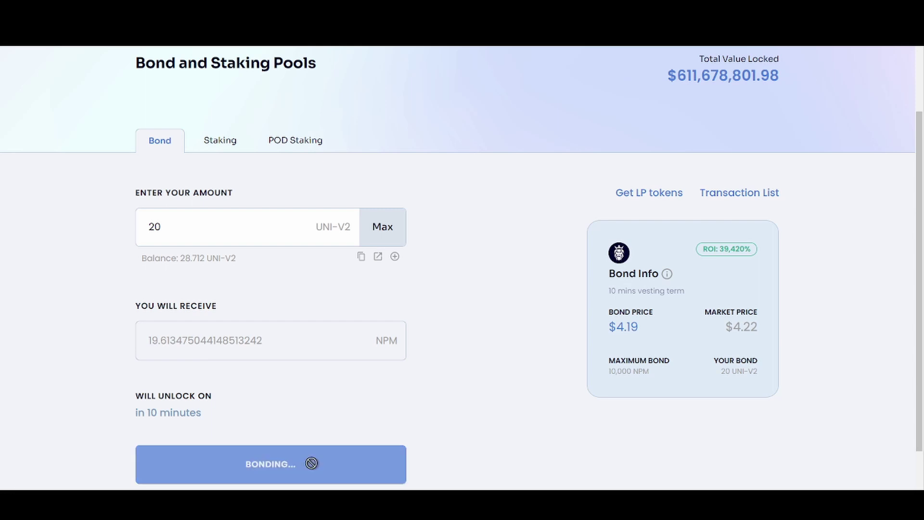
left_click(271, 463)
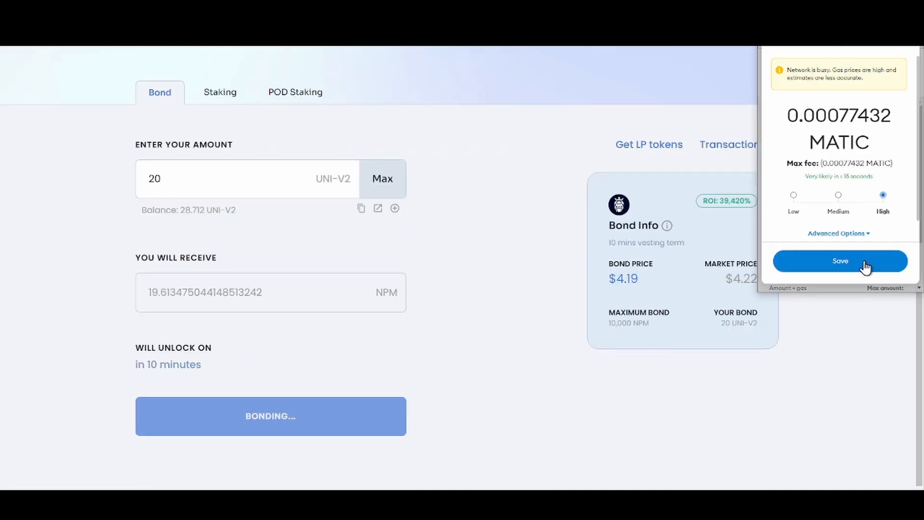
left_click(839, 261)
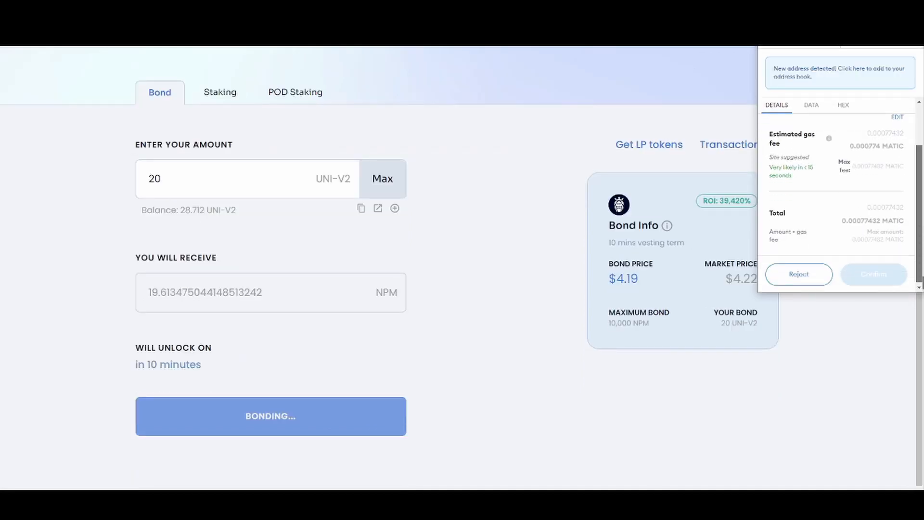
left_click(874, 274)
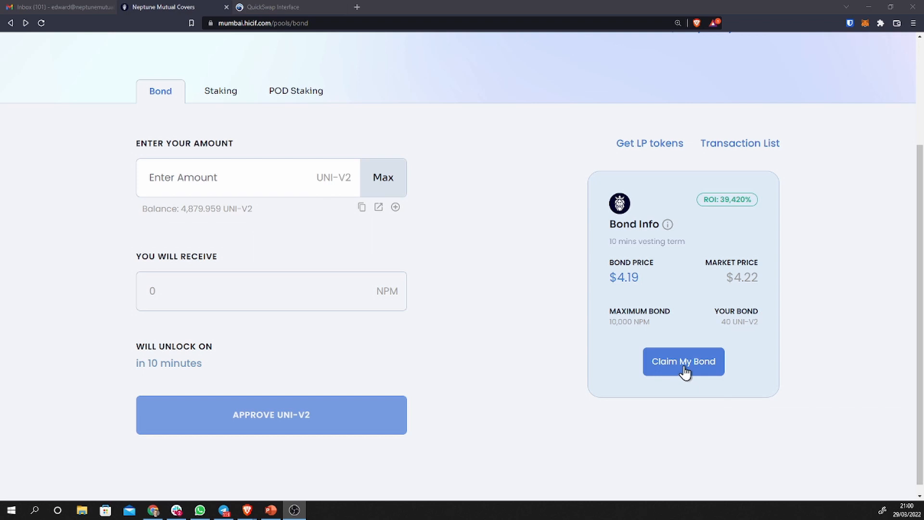
Step: Claim the 19.61 NPM unlocked from the bond via Claim Now
left_click(683, 361)
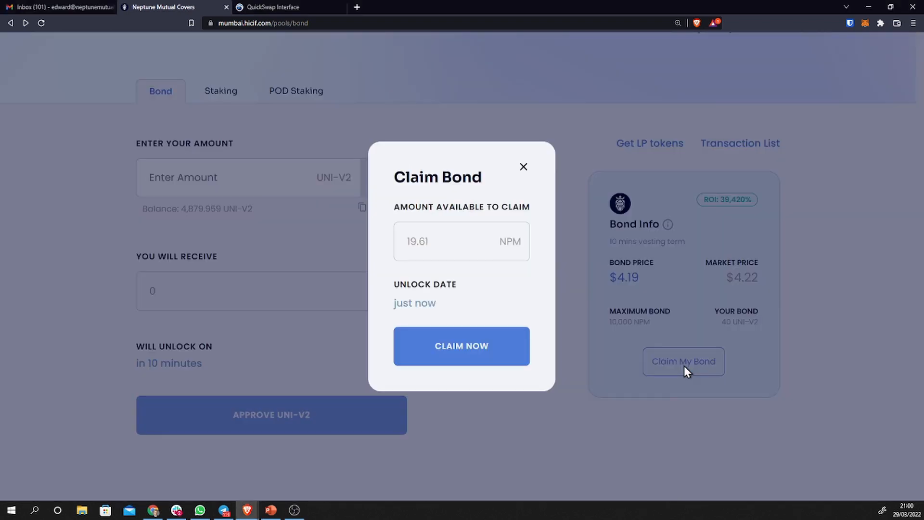
mouse_move(433, 317)
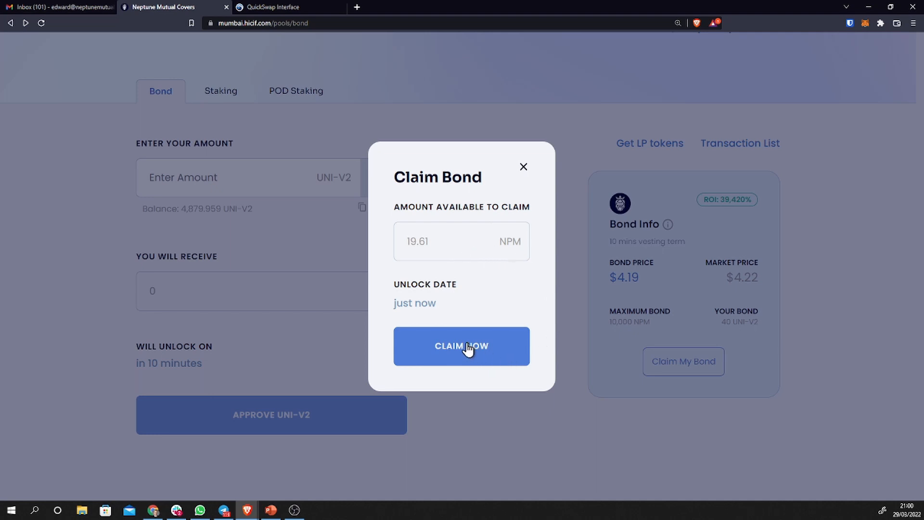
left_click(462, 346)
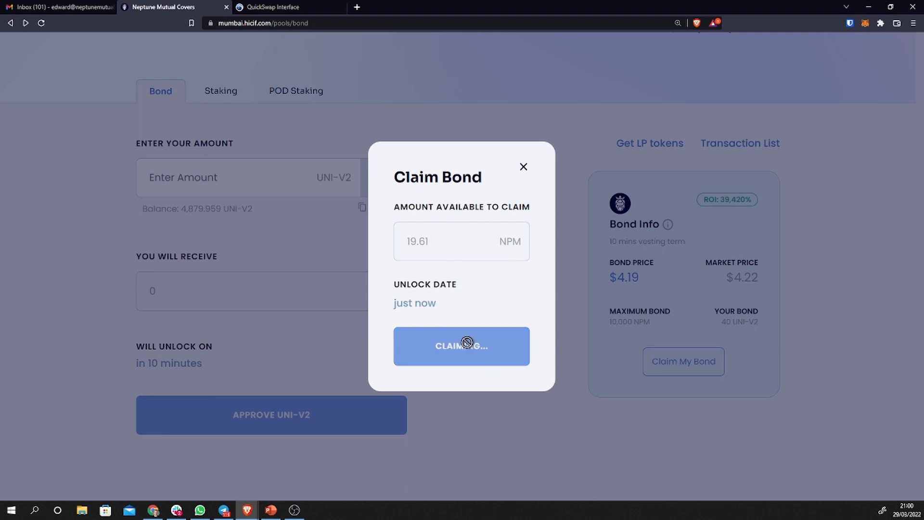
left_click(462, 346)
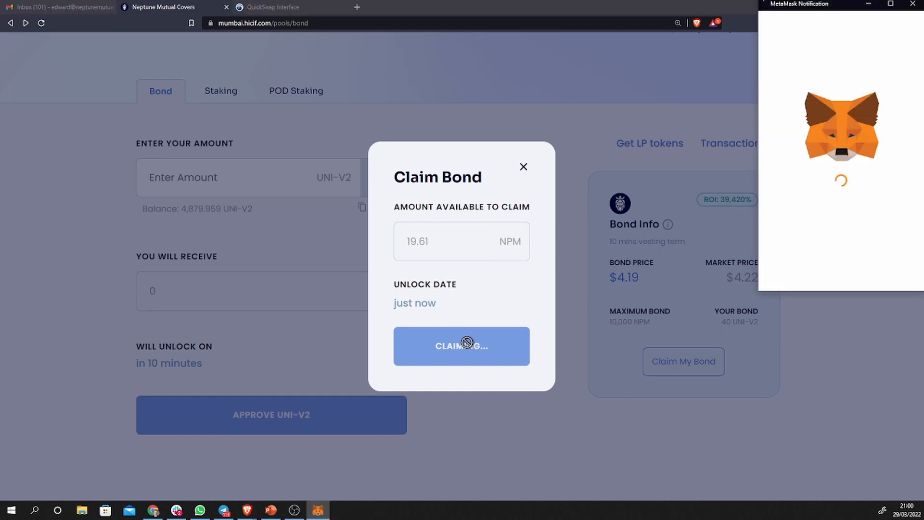